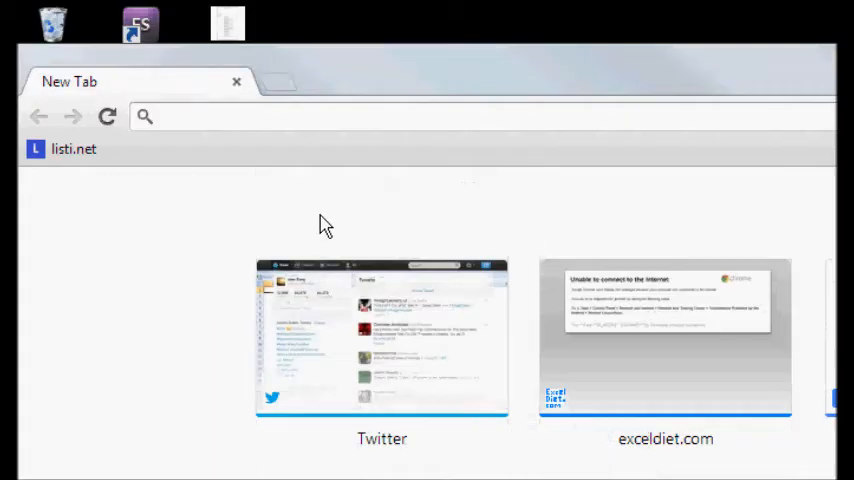
Navigate the Chrome tab to exceldiet.com via the address bar.
click(380, 336)
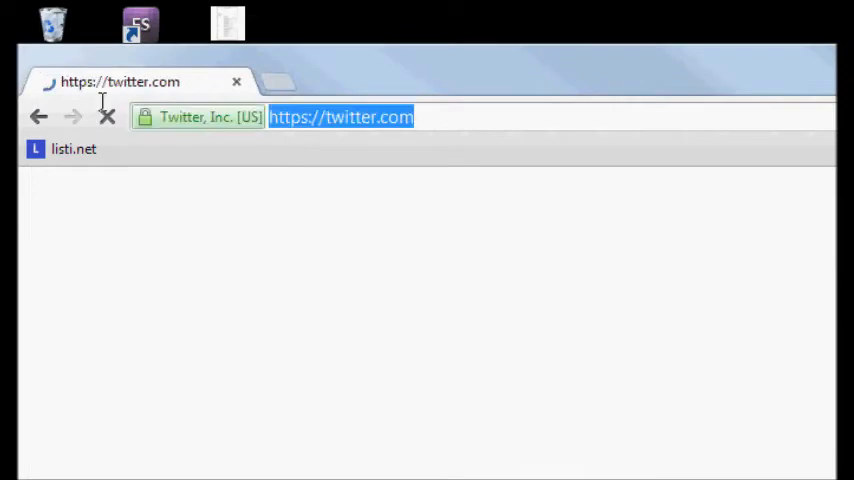
text(exceldiet.com)
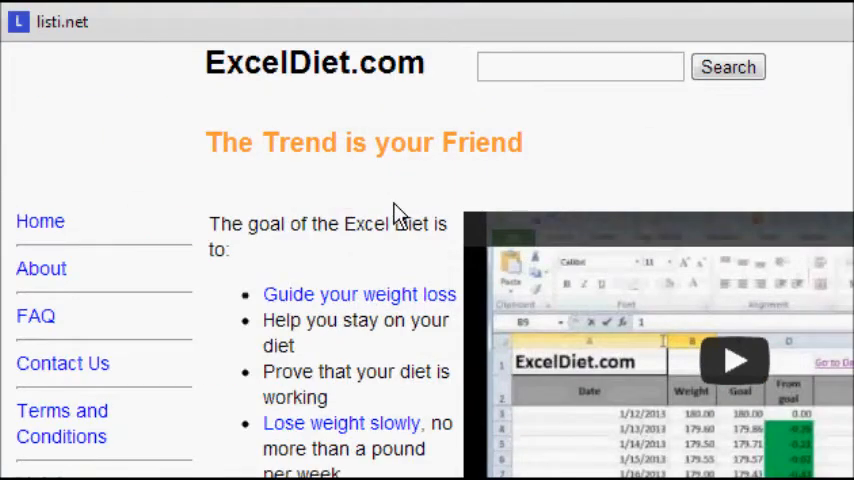
Open the 'Get the Sheet' download page from the left navigation.
scroll(down, 3)
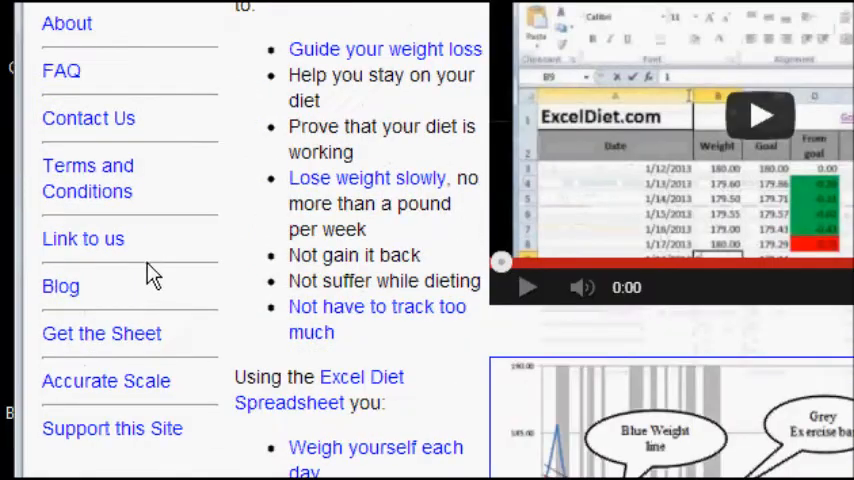
mouse_move(90, 340)
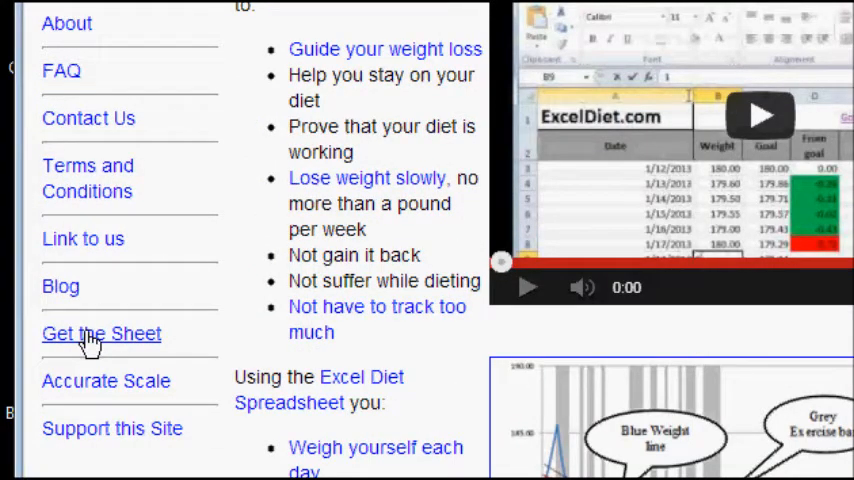
click(100, 332)
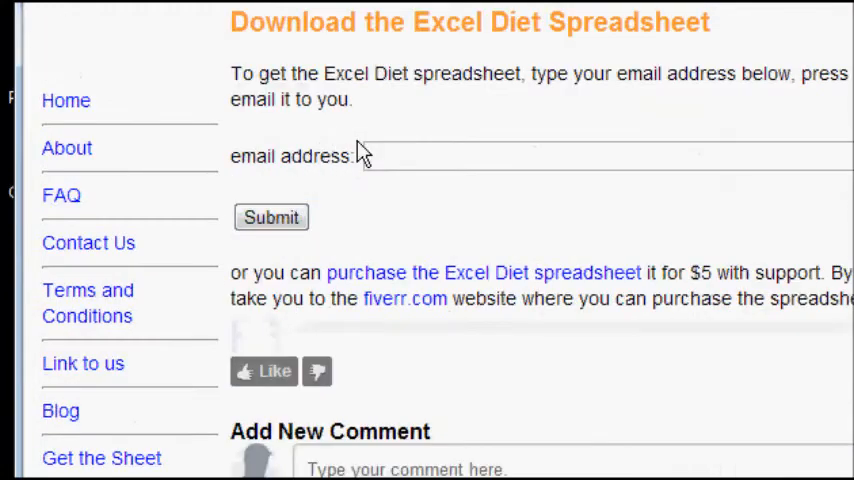
click(600, 156)
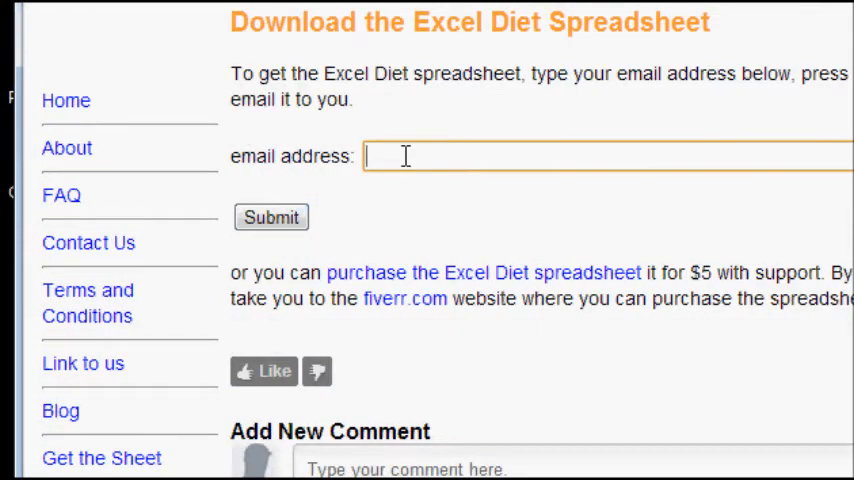
text(myemail@mail.com)
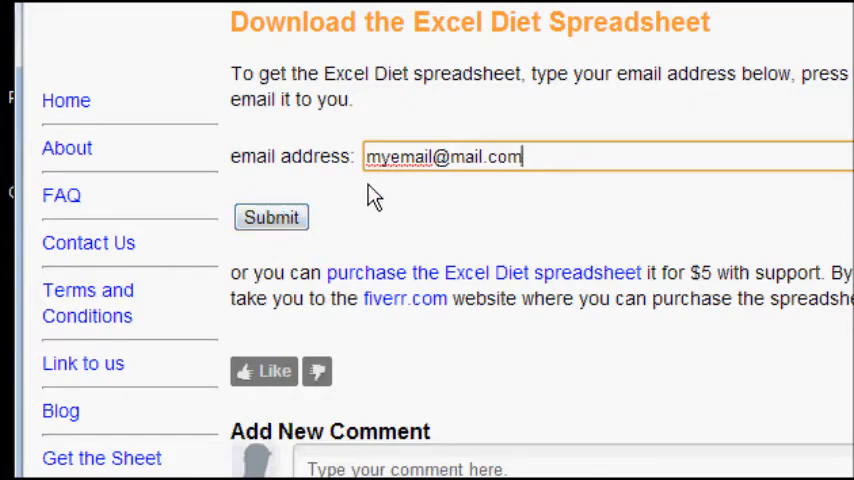
click(272, 216)
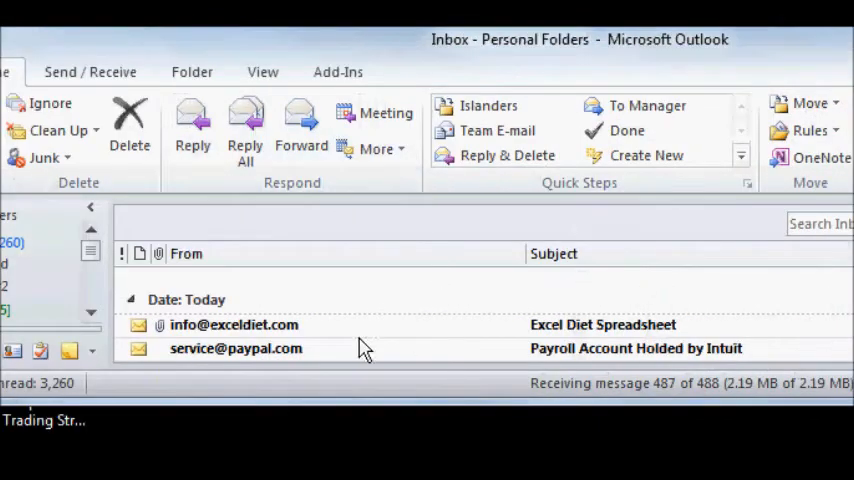
mouse_move(596, 336)
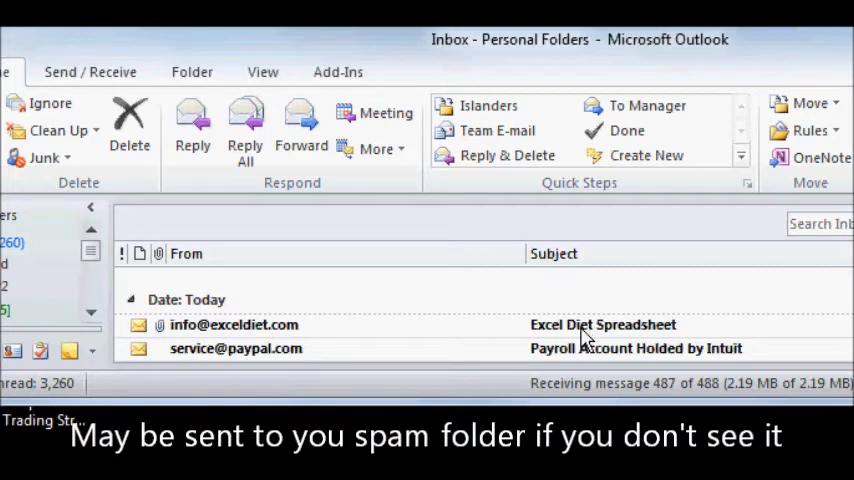
mouse_move(280, 338)
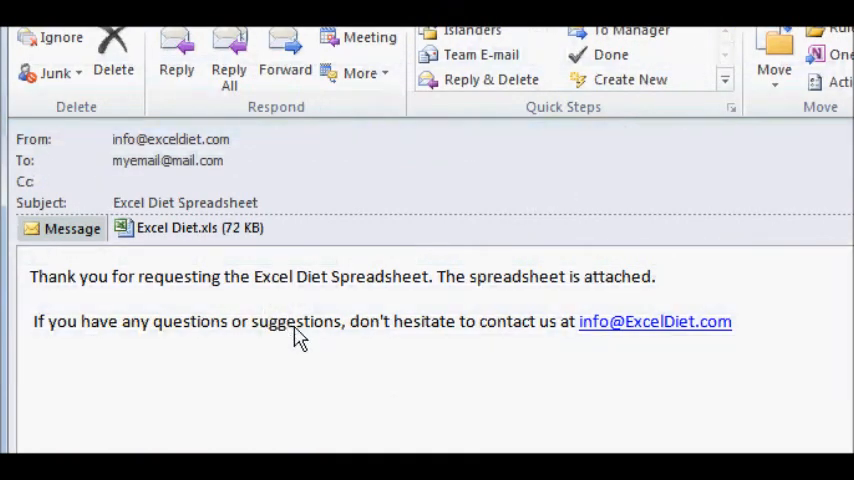
mouse_move(252, 312)
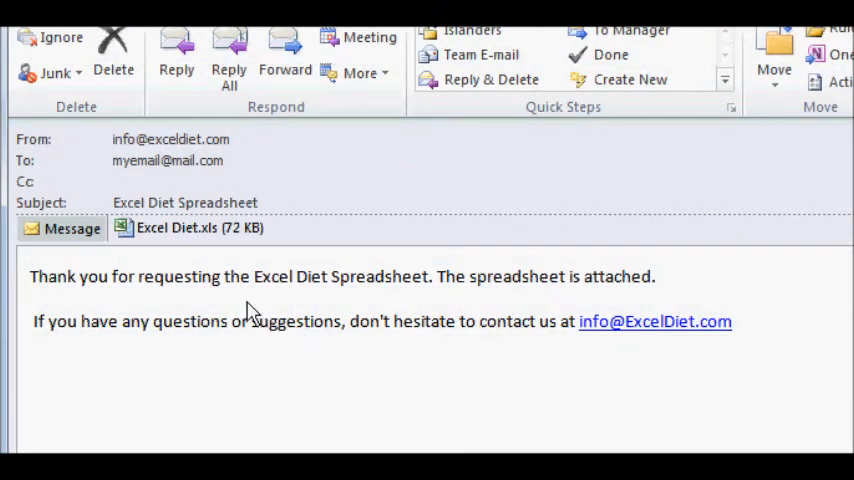
mouse_move(180, 228)
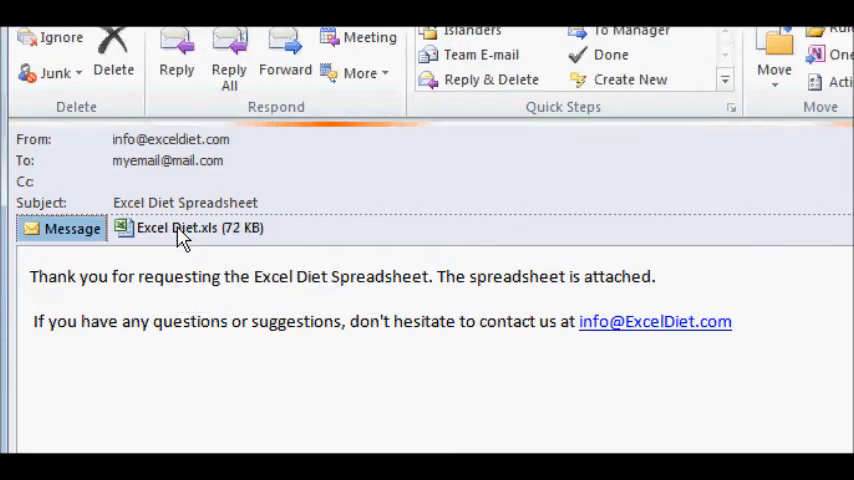
Launch the Excel Diet.xls attachment from the Outlook message into Excel.
double_click(176, 228)
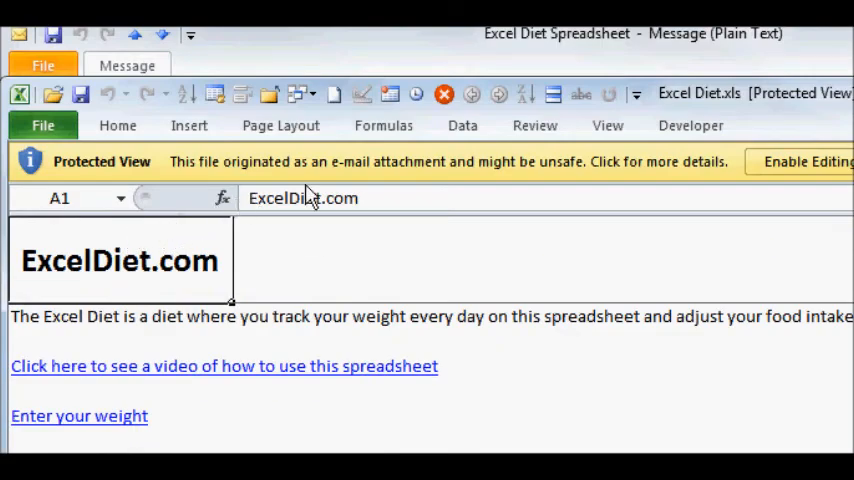
mouse_move(310, 160)
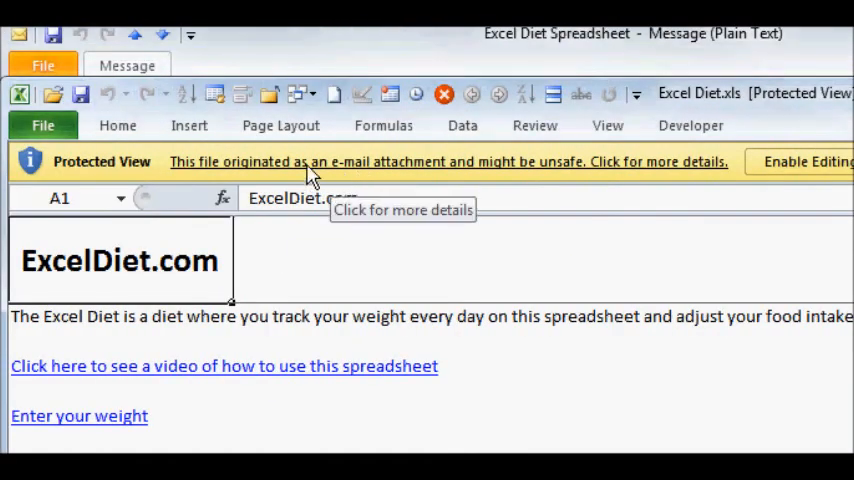
mouse_move(370, 168)
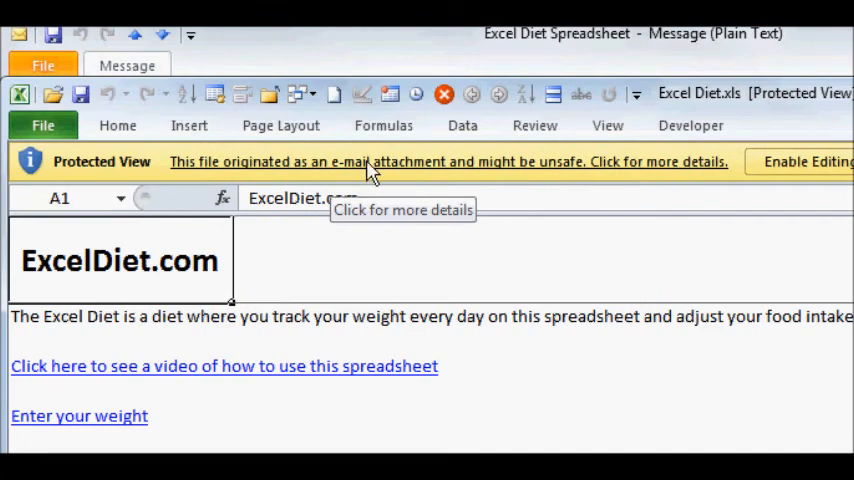
mouse_move(584, 166)
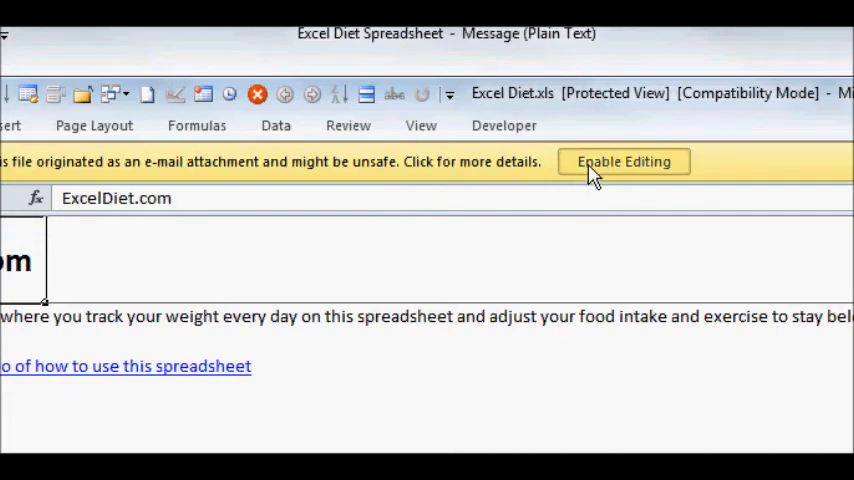
Enable editing on the Protected View bar for the Excel Diet workbook.
click(624, 160)
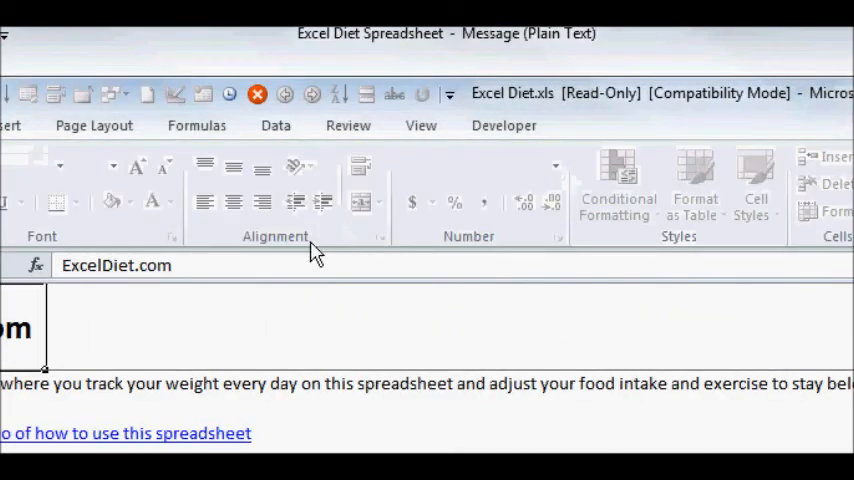